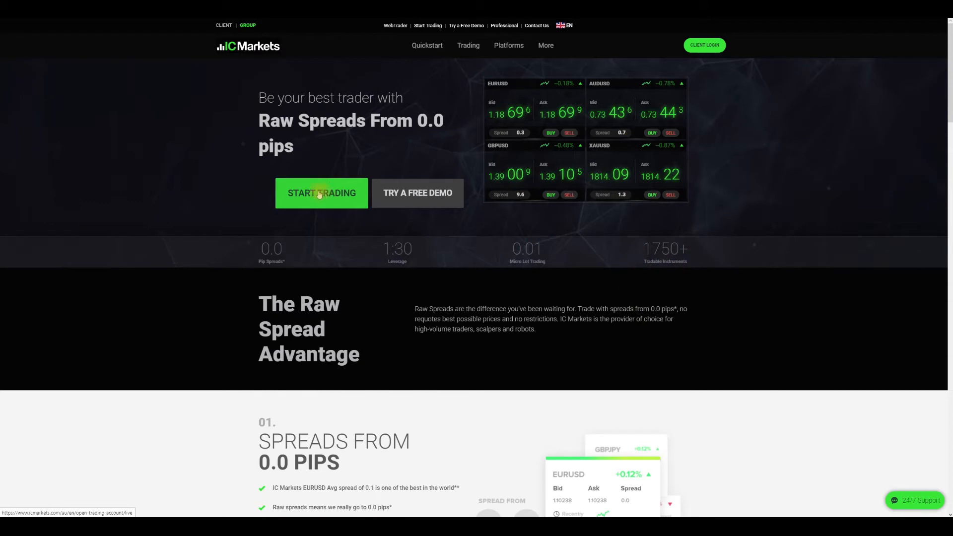
- Start live account registration with START TRADING on the IC Markets homepage
{"action": "left_click", "coordinate": [322, 193]}
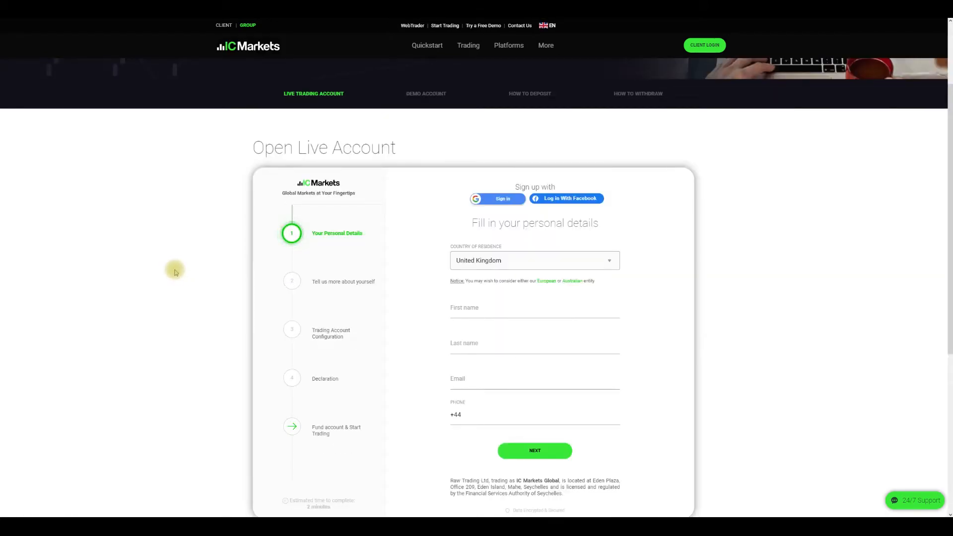
{"action": "mouse_move", "coordinate": [43, 235]}
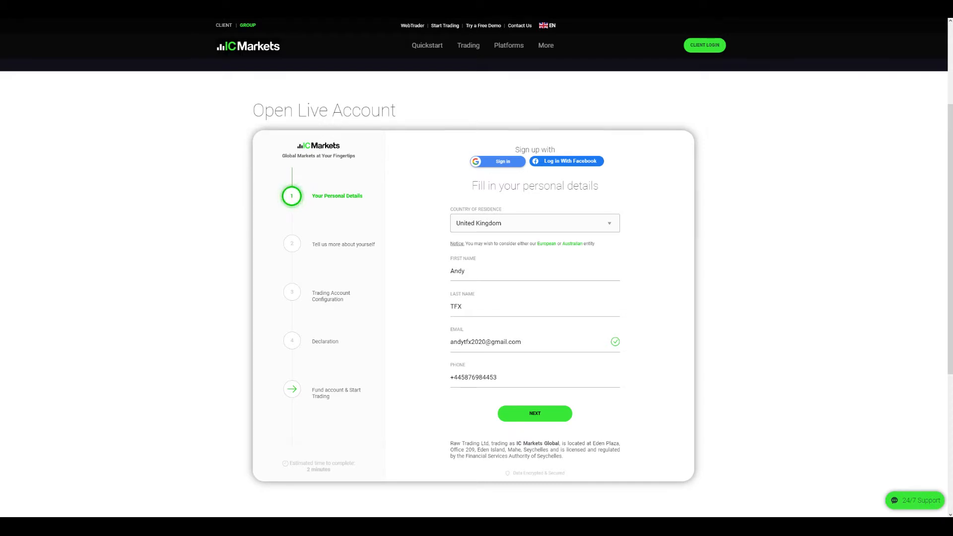
- Submit the United Kingdom personal details with first name, last name, email and phone
{"action": "left_click", "coordinate": [534, 413]}
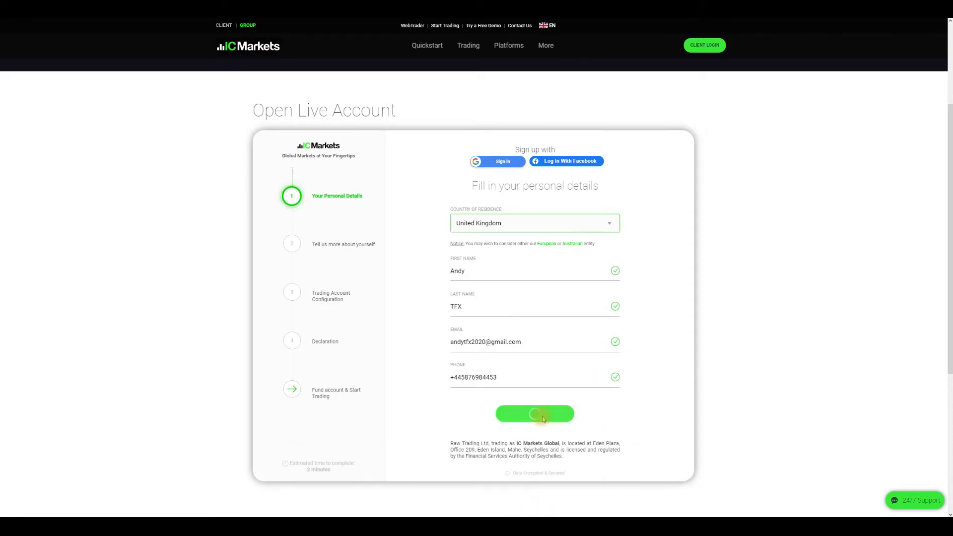
{"action": "left_click", "coordinate": [534, 413]}
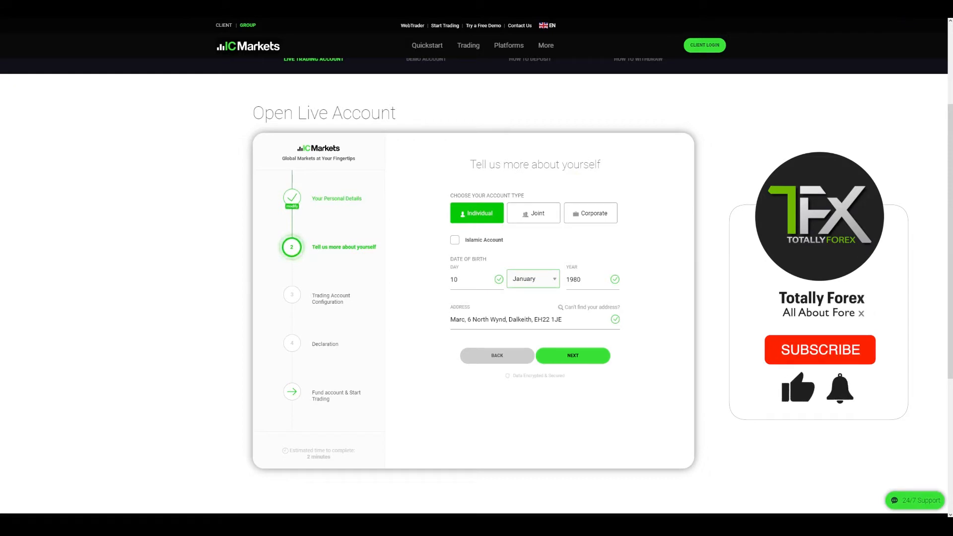
{"action": "left_click", "coordinate": [819, 349]}
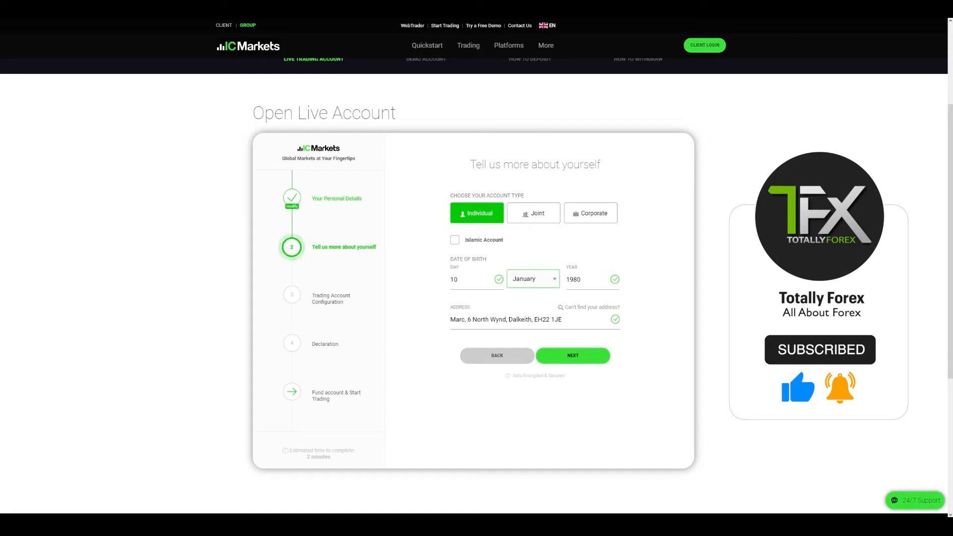
{"action": "left_click", "coordinate": [571, 355]}
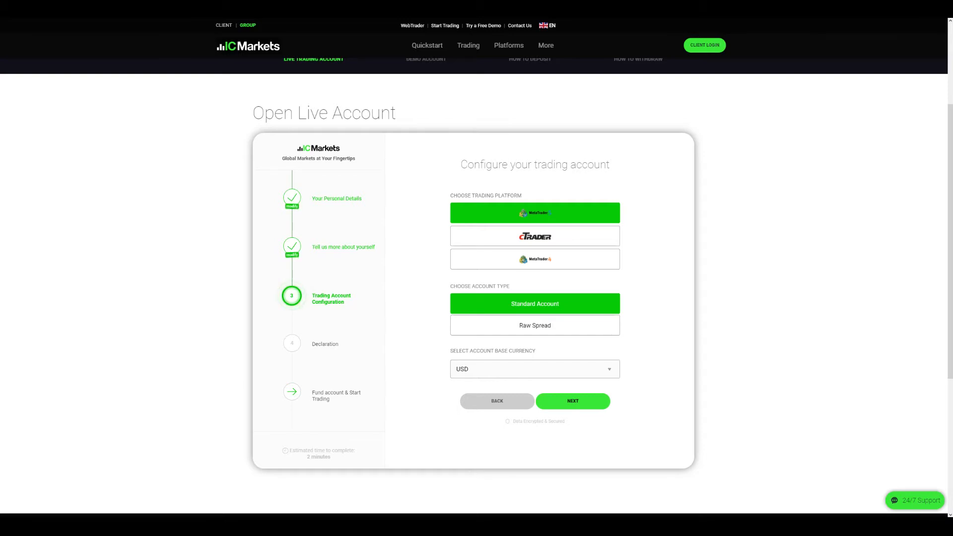
{"action": "mouse_move", "coordinate": [495, 262]}
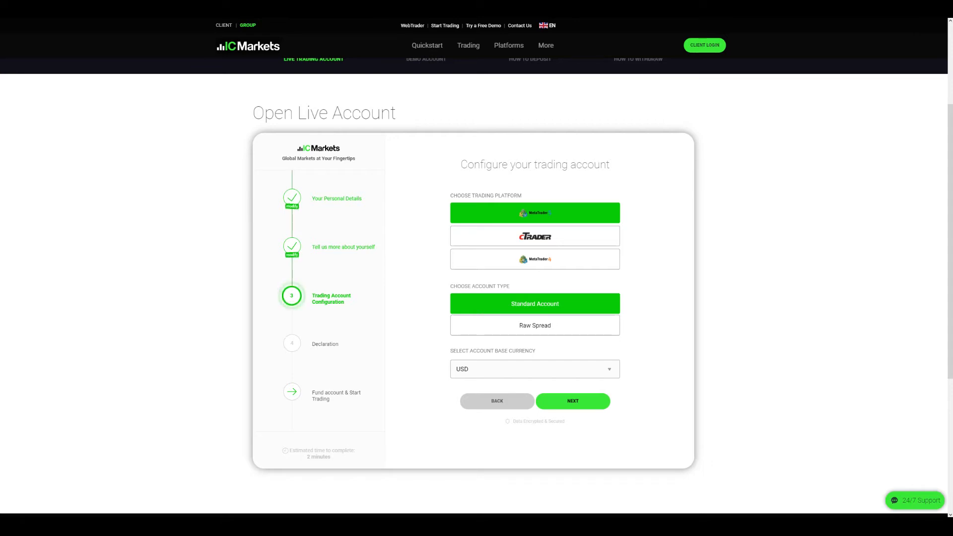
- Submit a Standard Account configuration with USD as base currency
{"action": "left_click", "coordinate": [571, 400]}
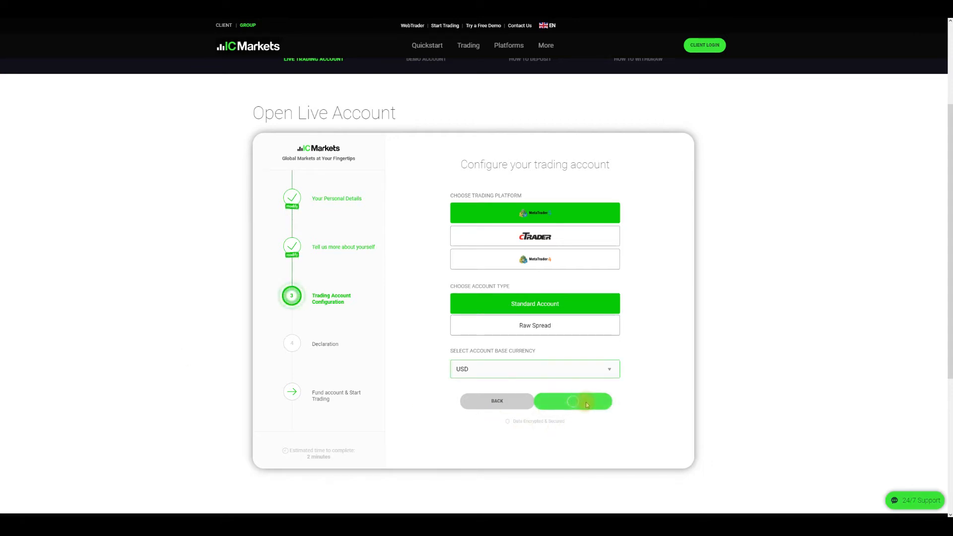
{"action": "left_click", "coordinate": [572, 400]}
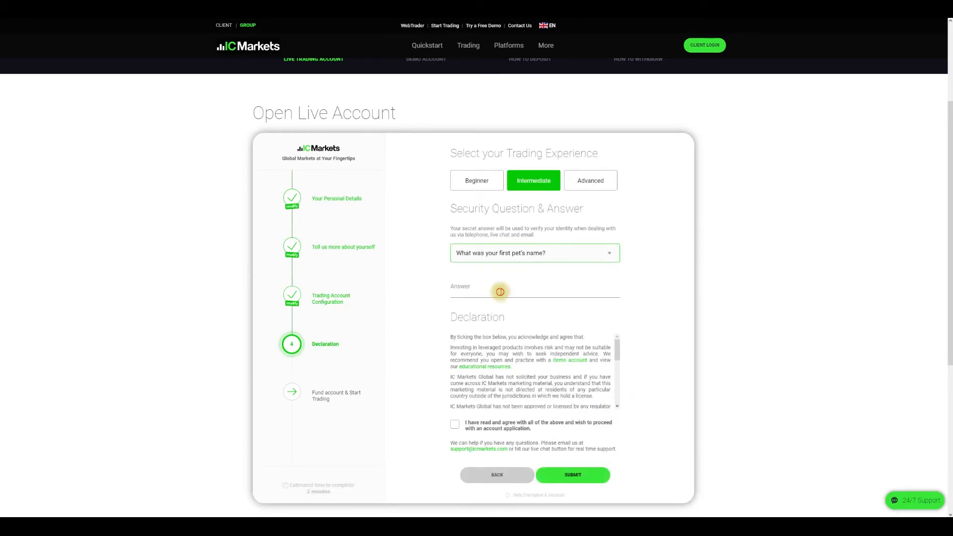
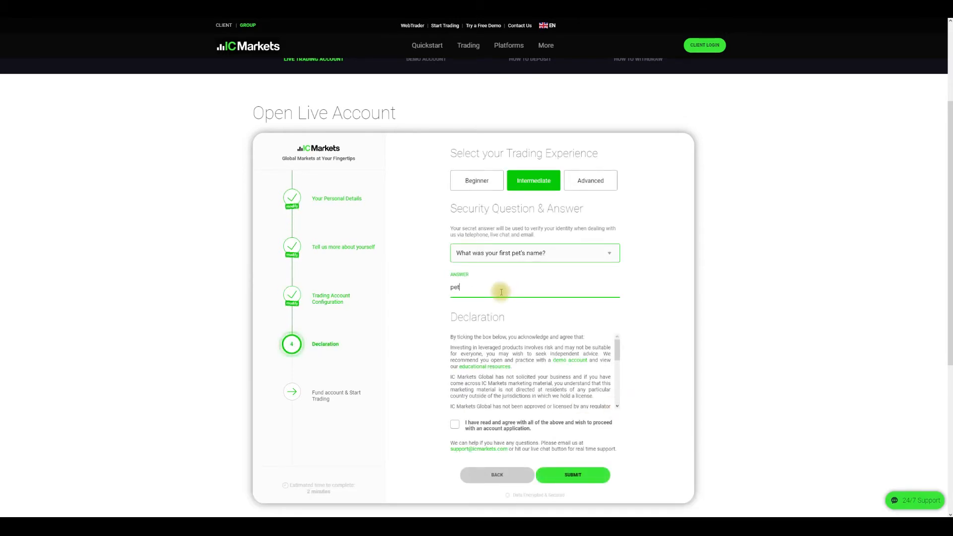
- Choose Intermediate experience and answer the first pet's name security question
{"action": "left_click", "coordinate": [454, 423]}
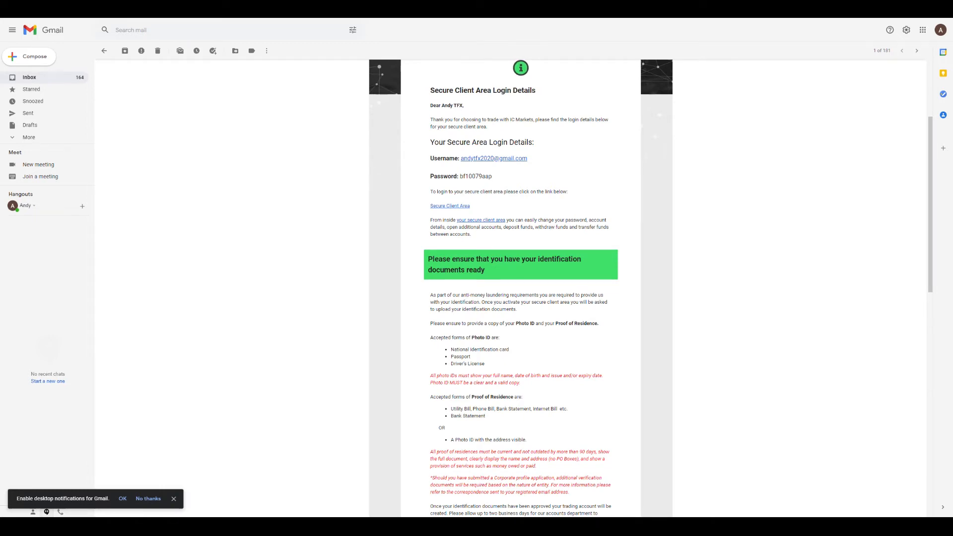
- Open the IC Markets 'Secure Client Area Login Details' email in Gmail
{"action": "double_click", "coordinate": [474, 176]}
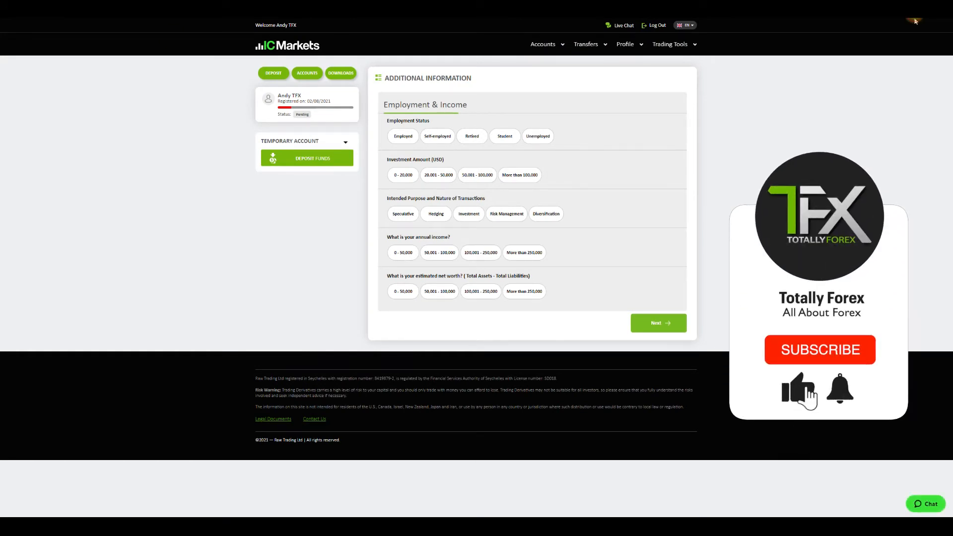
- Choose self-employed, answer No, Intermediate, No, No to experience questions, and submit
{"action": "left_click", "coordinate": [819, 349]}
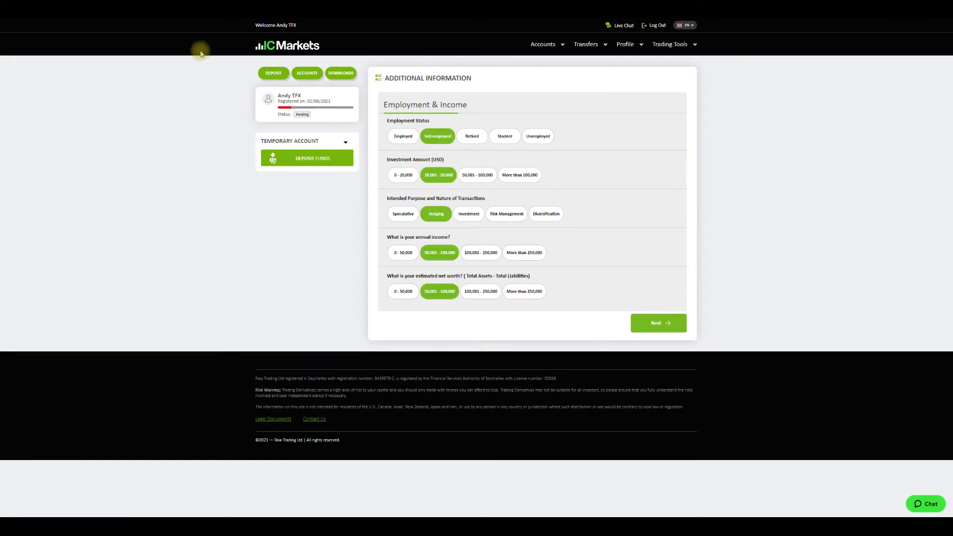
{"action": "left_click", "coordinate": [658, 323]}
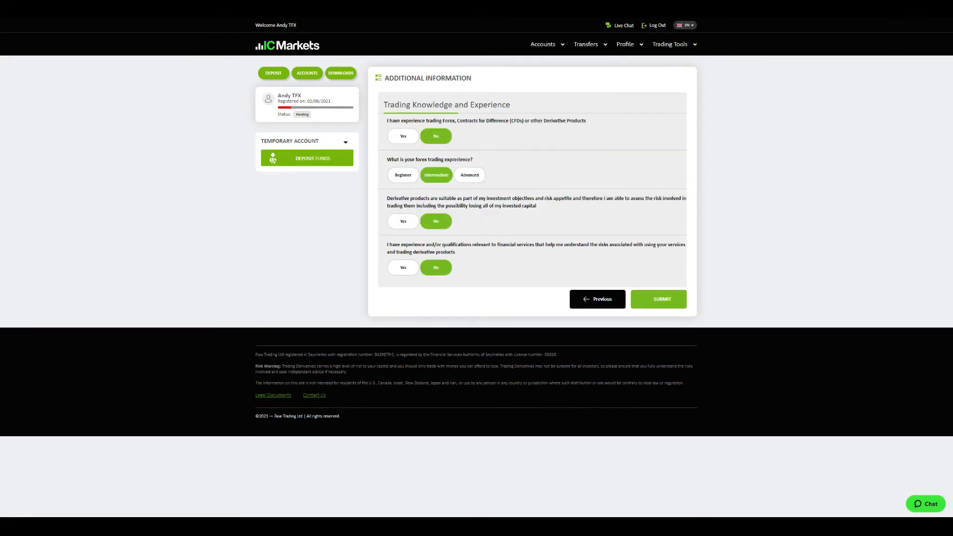
{"action": "mouse_move", "coordinate": [661, 298]}
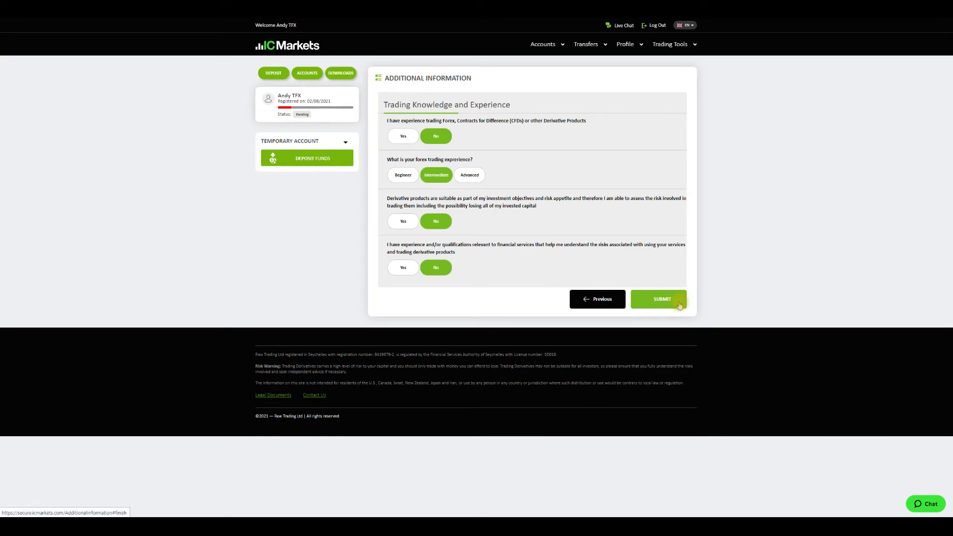
{"action": "left_click", "coordinate": [661, 298]}
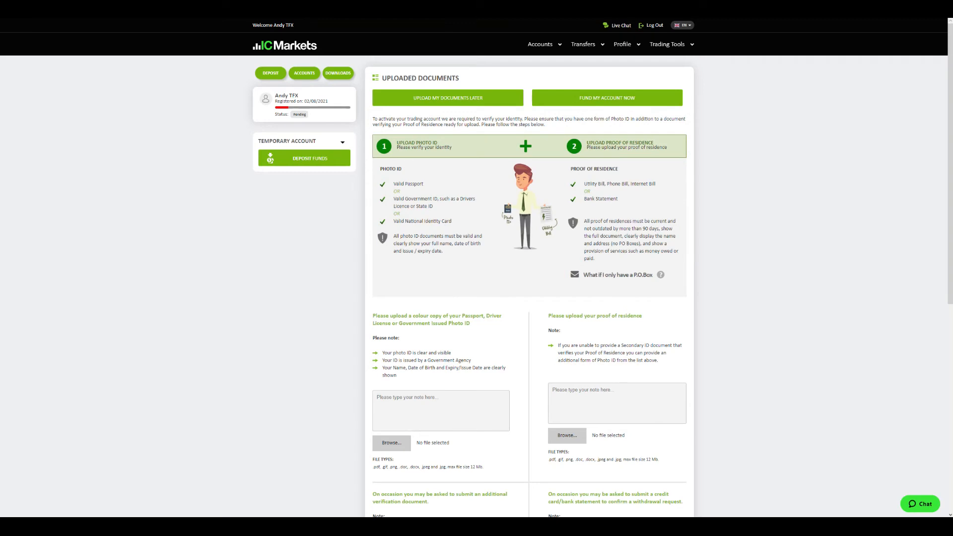
- Show the Deposit Funds page through FUND MY ACCOUNT NOW
{"action": "left_click", "coordinate": [311, 157]}
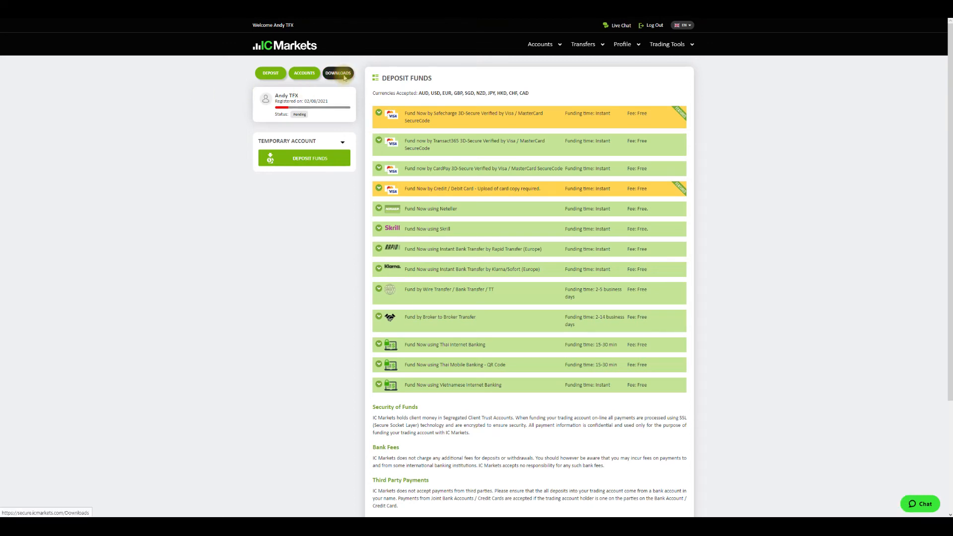
- Download the MT5 installer from the Downloads page and install it past the licence
{"action": "left_click", "coordinate": [337, 73]}
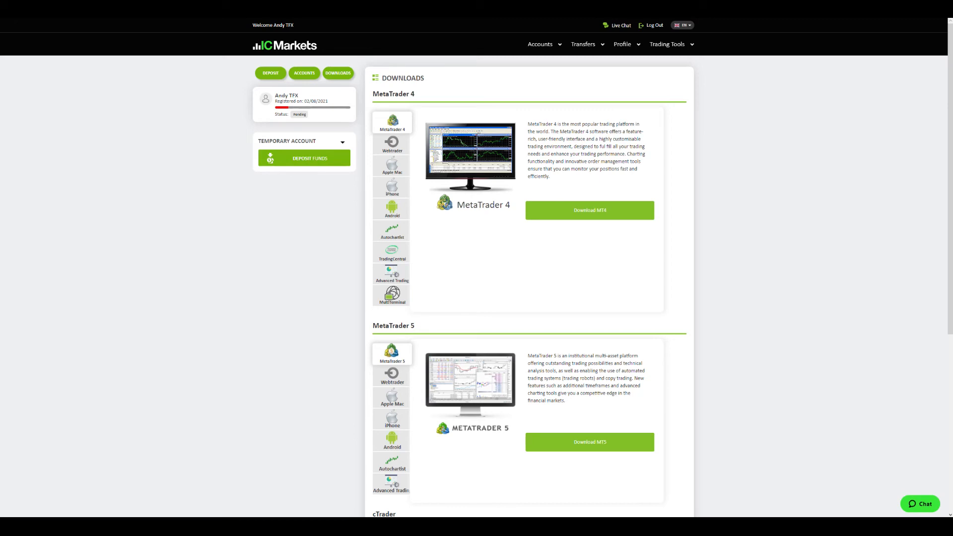
{"action": "left_click", "coordinate": [589, 405]}
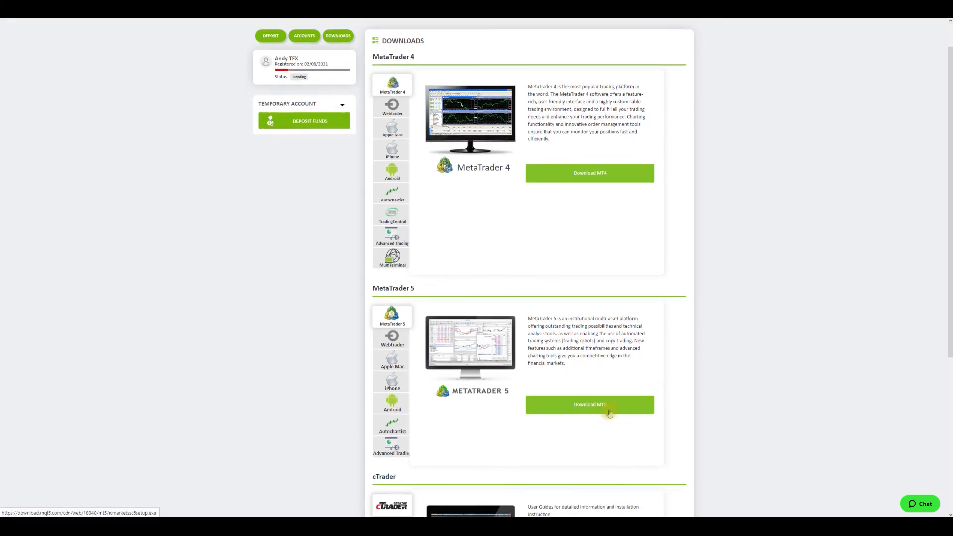
{"action": "left_click", "coordinate": [588, 405]}
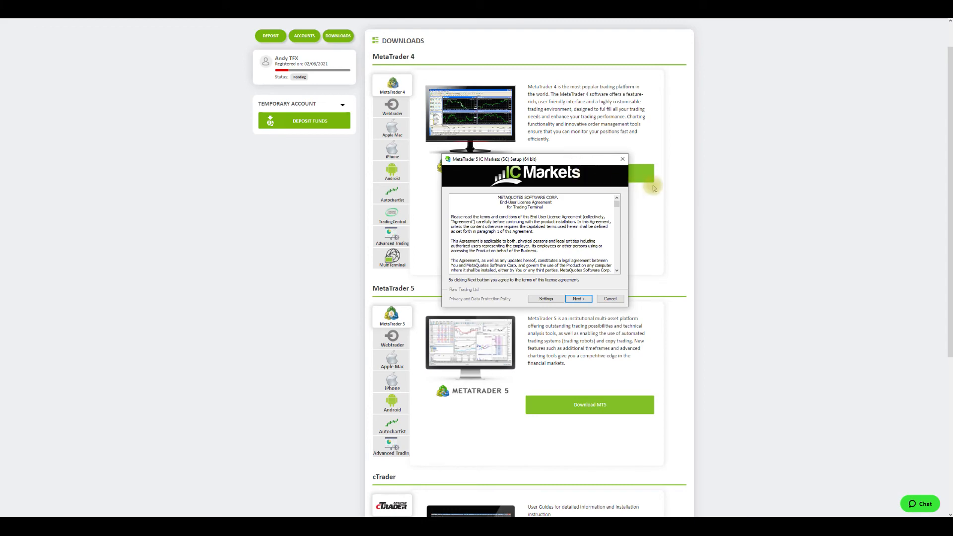
{"action": "left_click", "coordinate": [578, 298]}
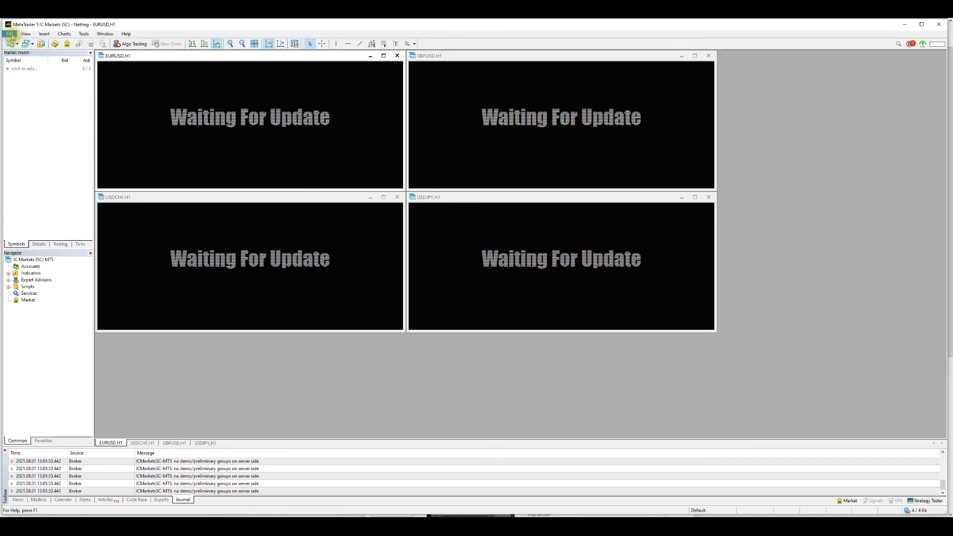
- Bring up File > Login to Trade Account and consult the Gmail demo credentials email
{"action": "left_click", "coordinate": [11, 34]}
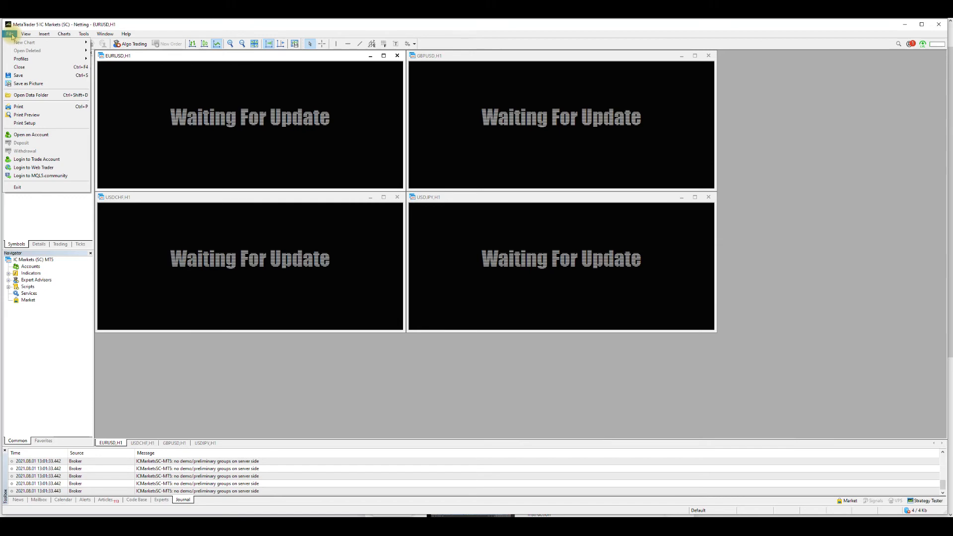
{"action": "left_click", "coordinate": [26, 33]}
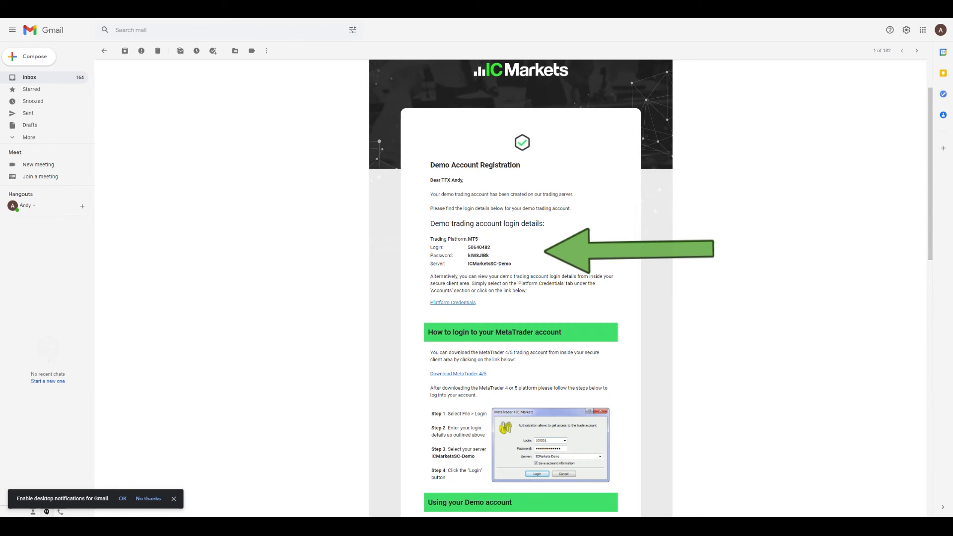
{"action": "mouse_move", "coordinate": [674, 205]}
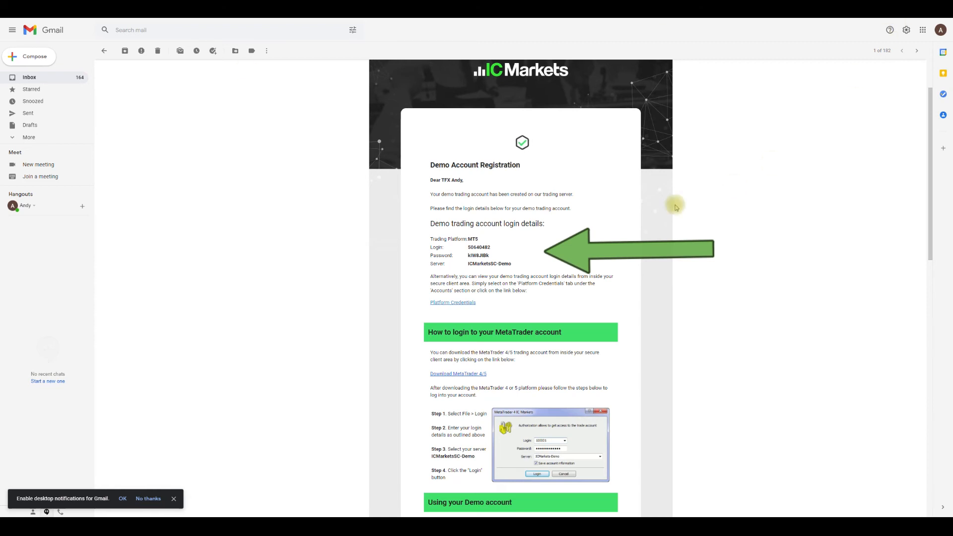
{"action": "right_click", "coordinate": [479, 248]}
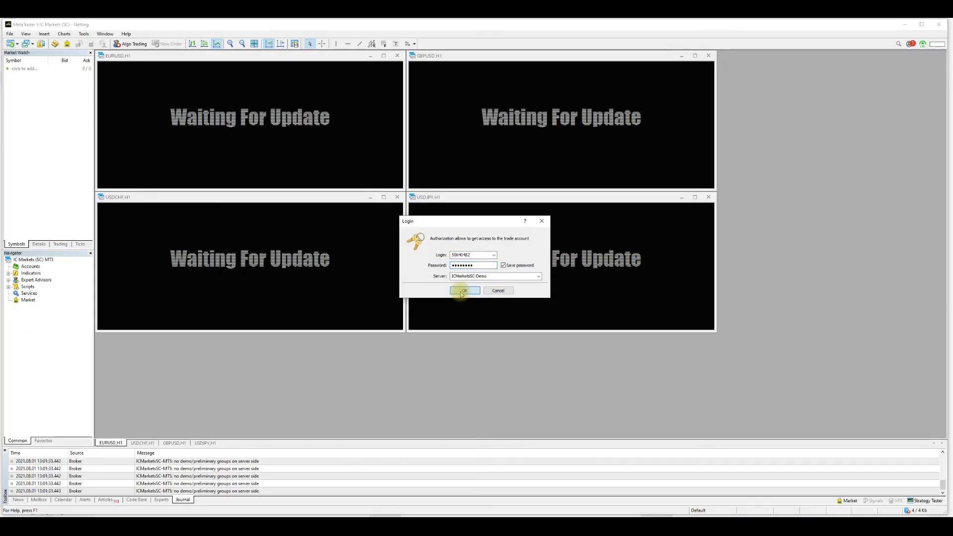
- Log in to MetaTrader 5 with the demo account on the ICMarketsSC-Demo server
{"action": "left_click", "coordinate": [463, 291]}
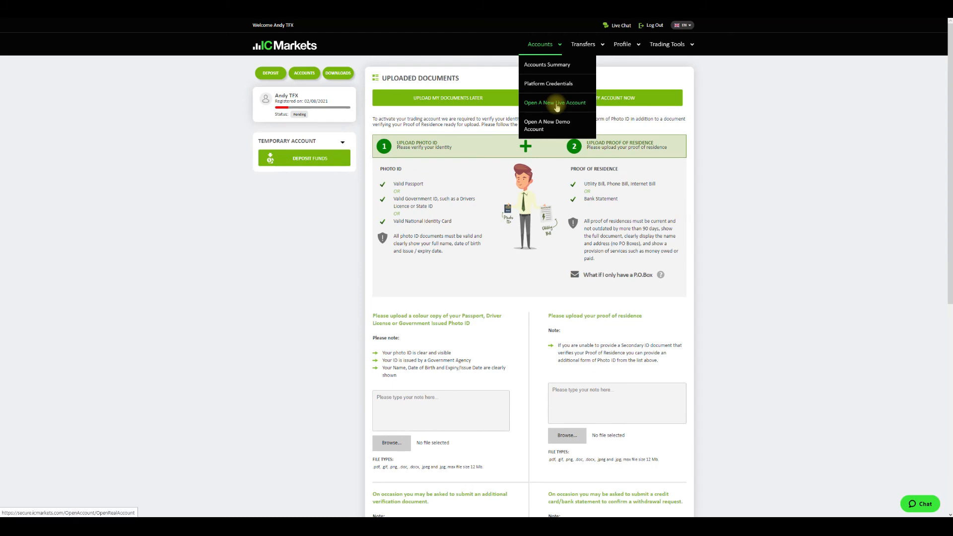
- Choose Open A New Live Account from the IC Markets Accounts menu
{"action": "left_click", "coordinate": [554, 103]}
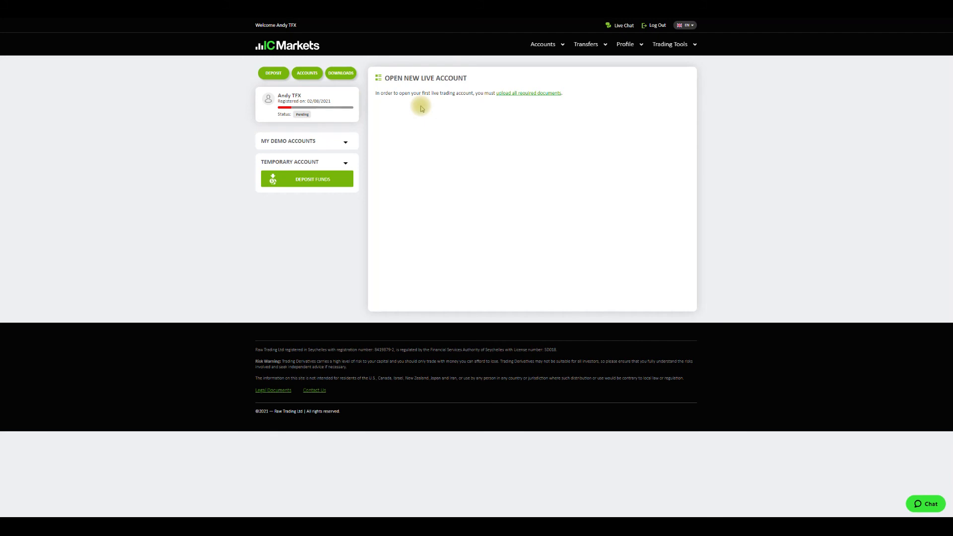
- View the accounts summary listing the temporary USD account and MT5 Raw Spread demo account
{"action": "left_click", "coordinate": [306, 73]}
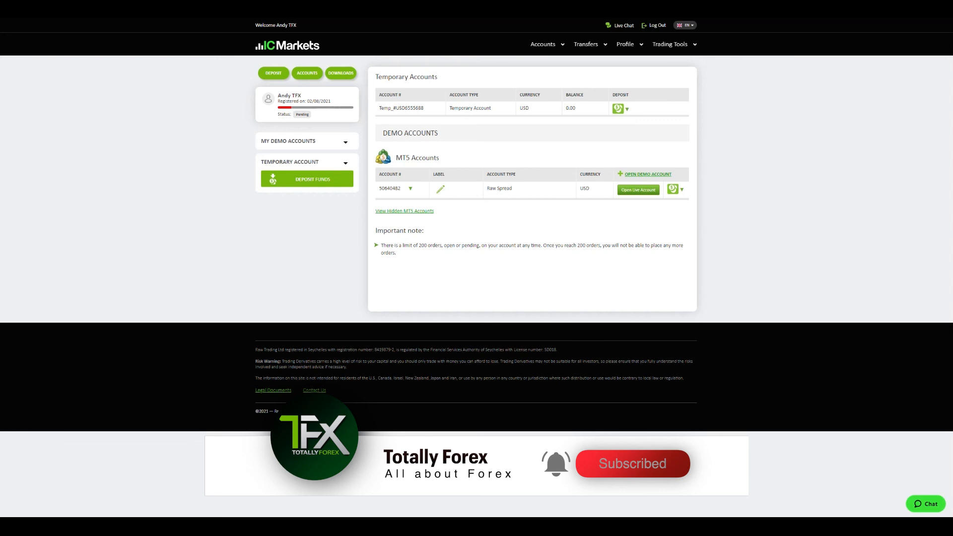
{"action": "mouse_move", "coordinate": [916, 35]}
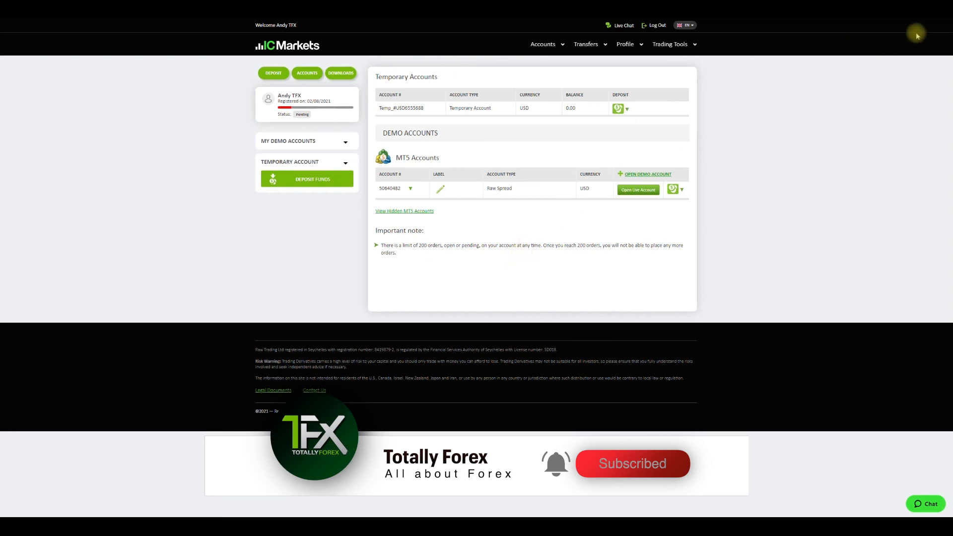